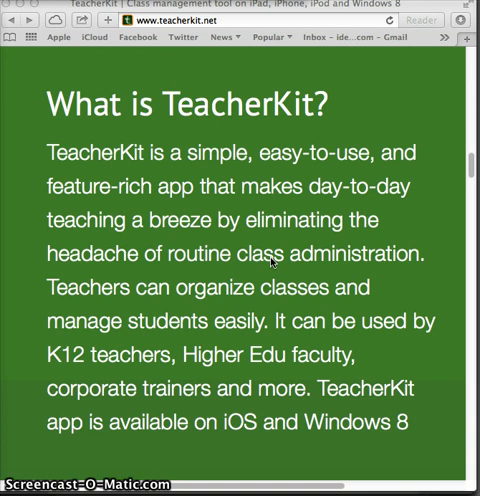
Scroll the teacherkit.net page down to the feature icons for attendance, behavior, grades and reporting
scroll("down", 3)
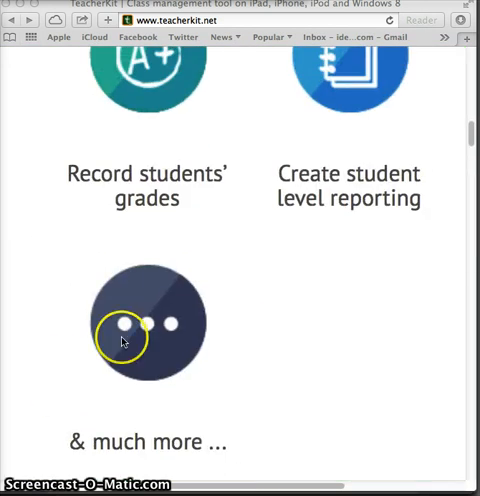
scroll("up", 3)
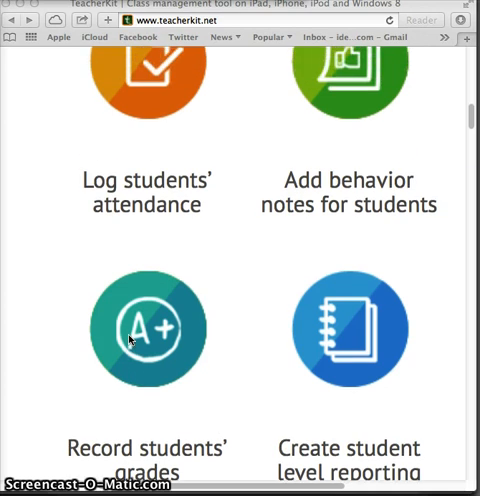
scroll("down", 3)
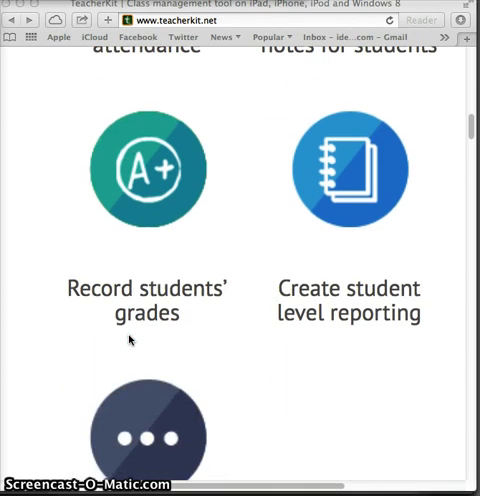
scroll("down", 3)
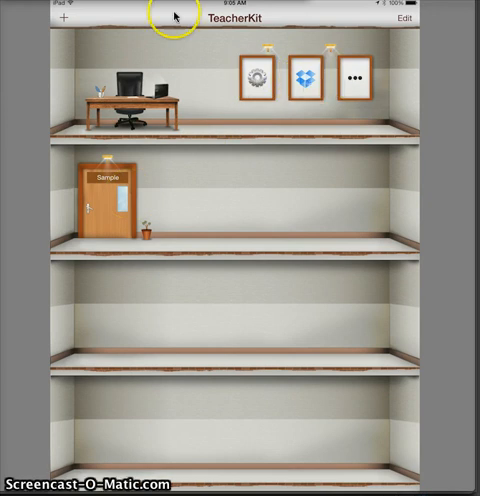
Show the add-class menu with Add New Class and Import from iTunes
left_click(60, 20)
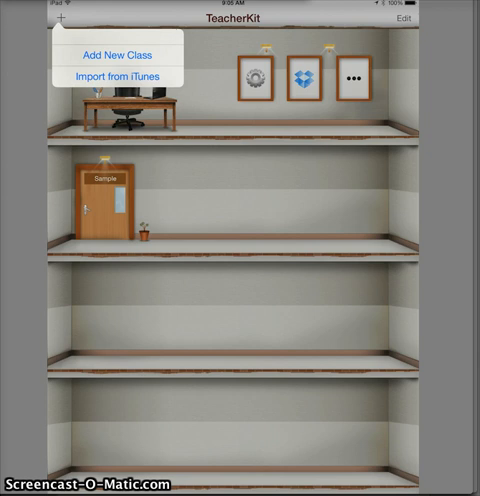
Choose Add New Class to create an empty Class A with 0 students
left_click(120, 56)
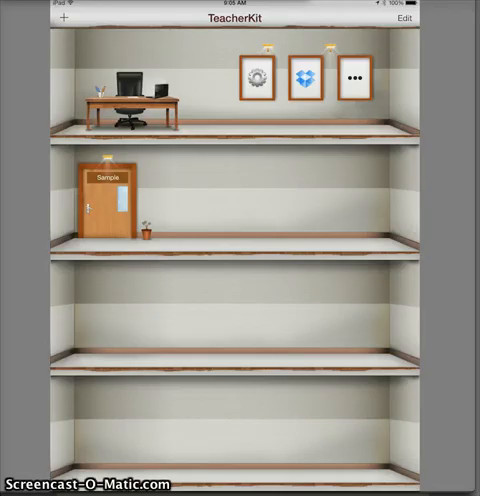
mouse_move(104, 192)
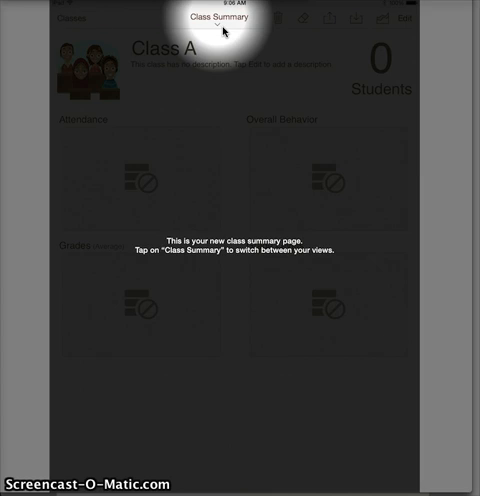
mouse_move(140, 12)
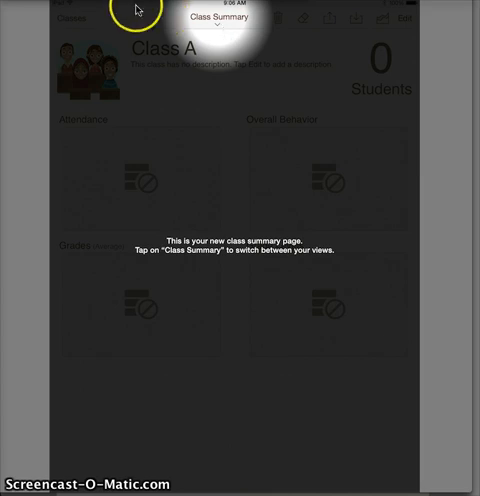
Switch the Sample class to attendance mode and mark the first student Present
left_click(220, 18)
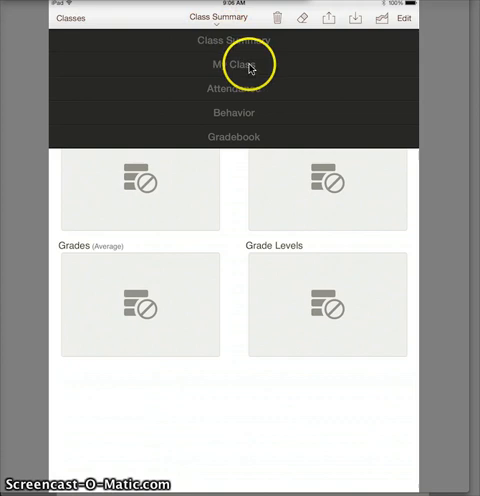
mouse_move(258, 136)
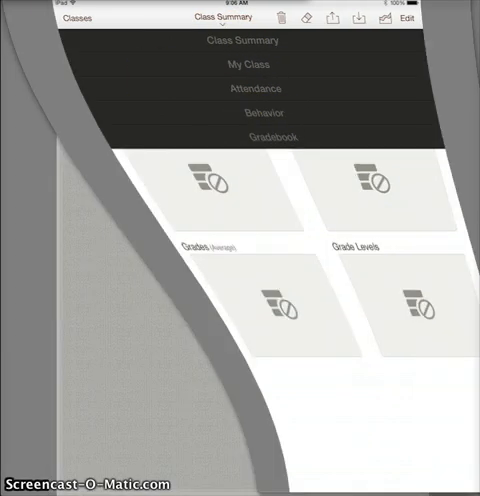
left_click(242, 64)
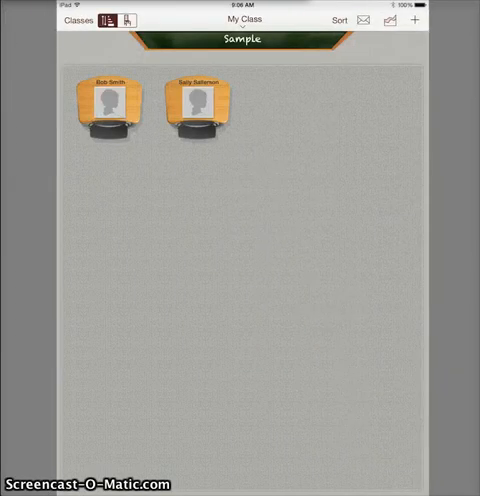
left_click(196, 104)
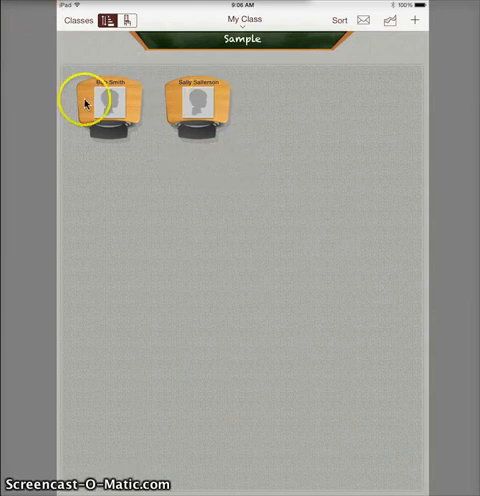
left_click(100, 100)
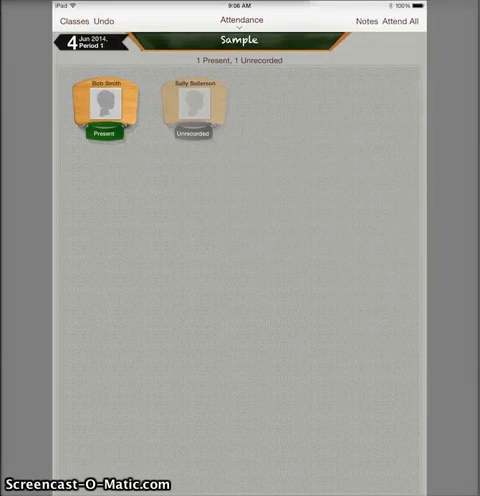
Return to the Sample class summary showing attendance, behavior and grade charts
left_click(100, 130)
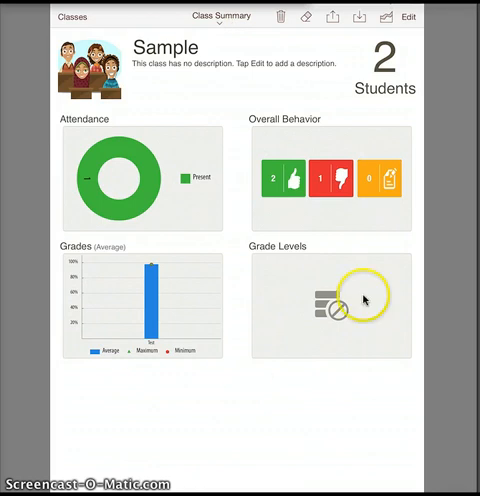
mouse_move(208, 46)
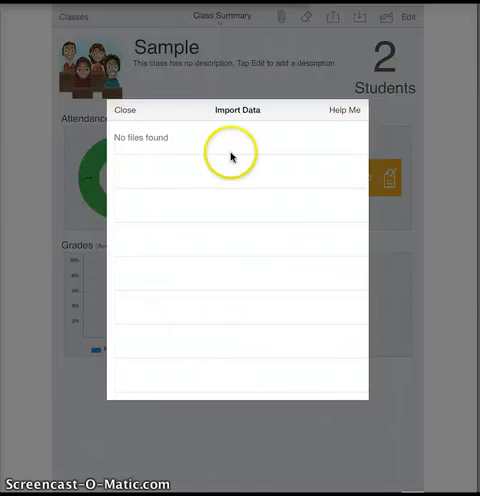
mouse_move(144, 148)
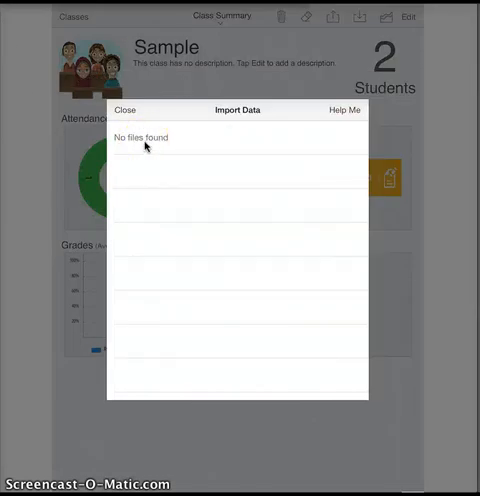
mouse_move(92, 92)
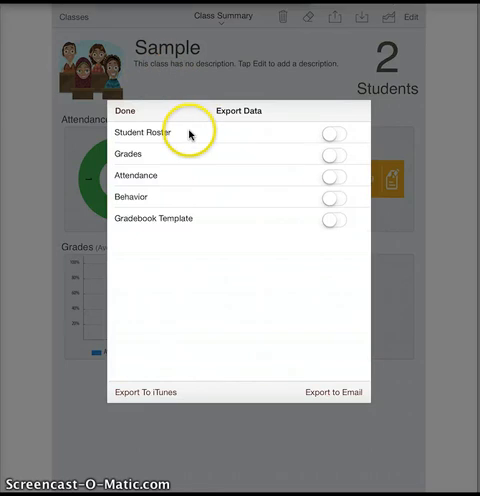
mouse_move(228, 242)
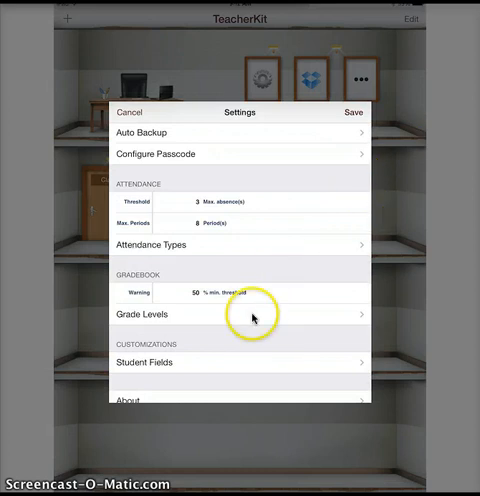
mouse_move(216, 66)
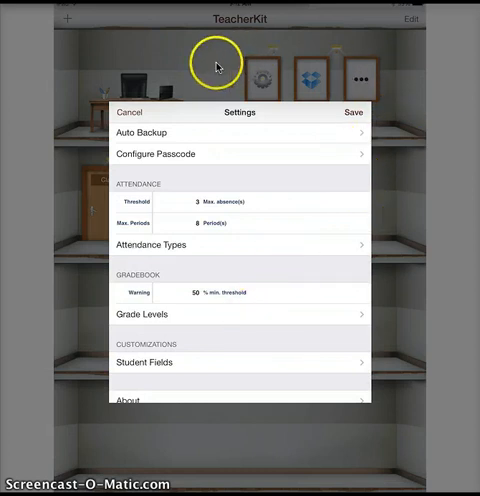